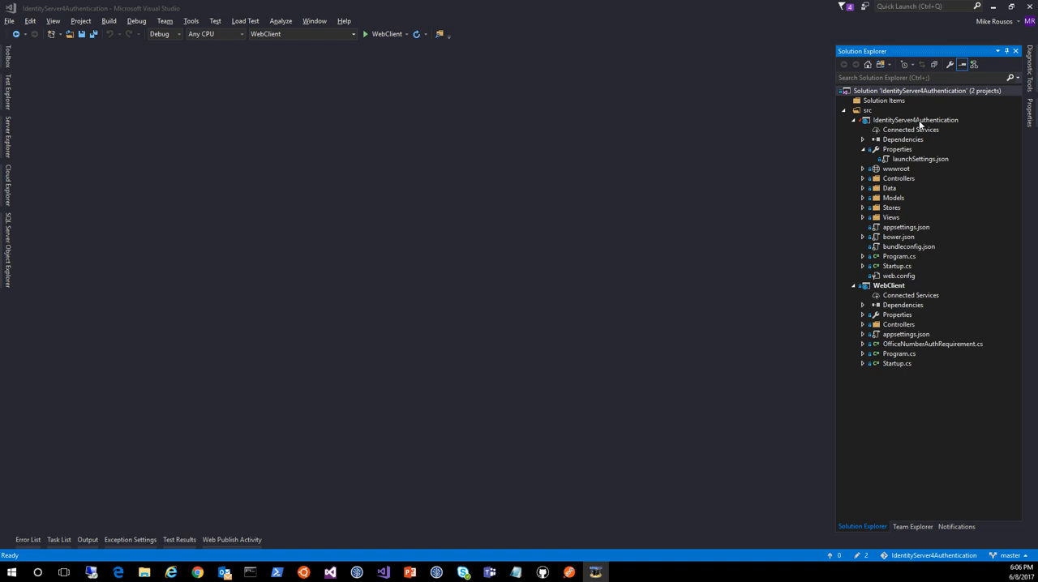
Open the IdentityServer4Authentication Startup.cs and scroll to the ConfigureServices registrations
{"action": "double_click", "coordinate": [896, 266]}
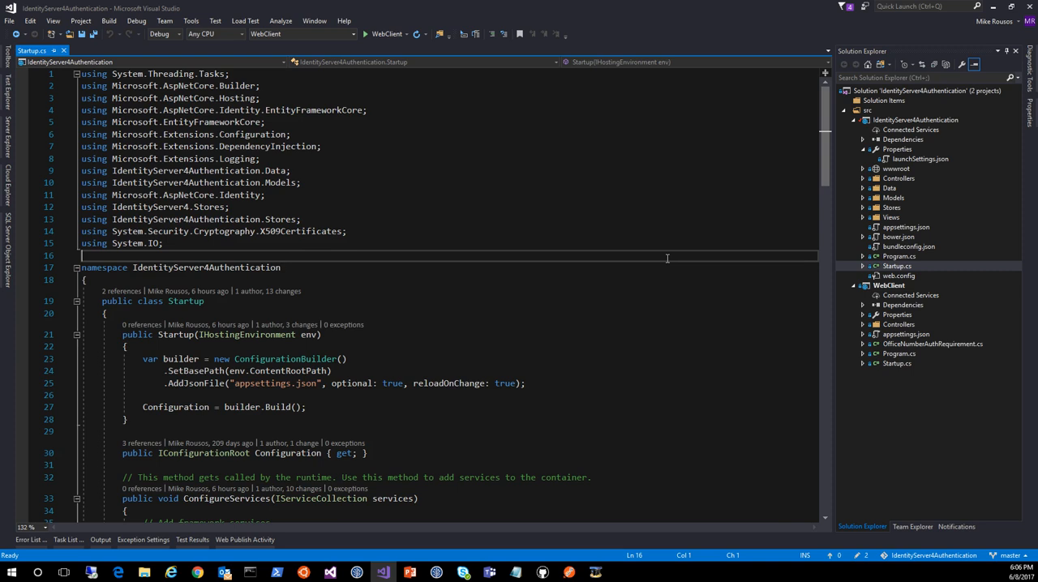
{"action": "scroll", "scroll_direction": "down", "scroll_amount": 3}
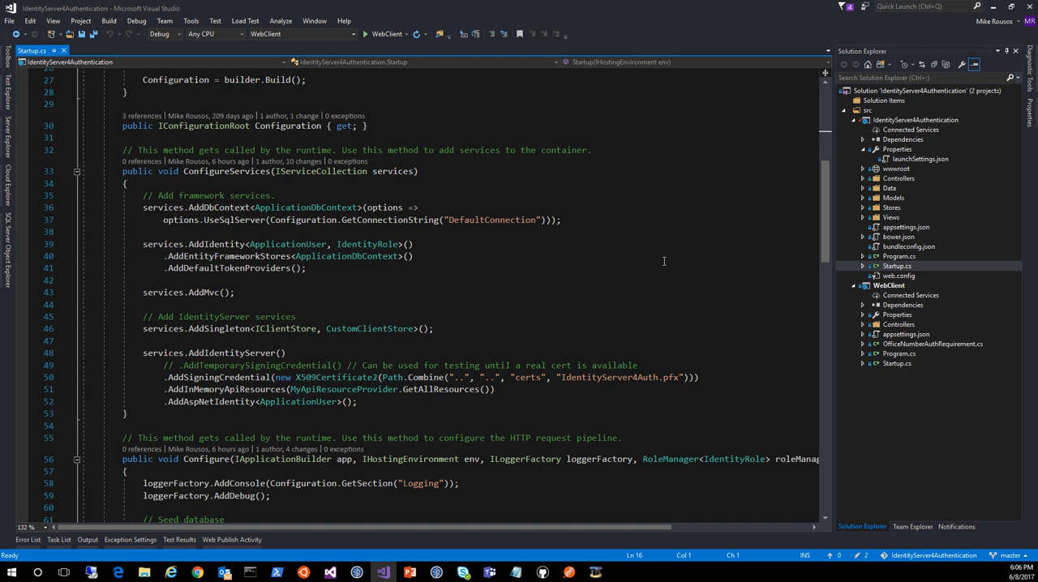
Go to the ApplicationDbContext definition, an IdentityDbContext<ApplicationUser> subclass
{"action": "left_click", "coordinate": [306, 268]}
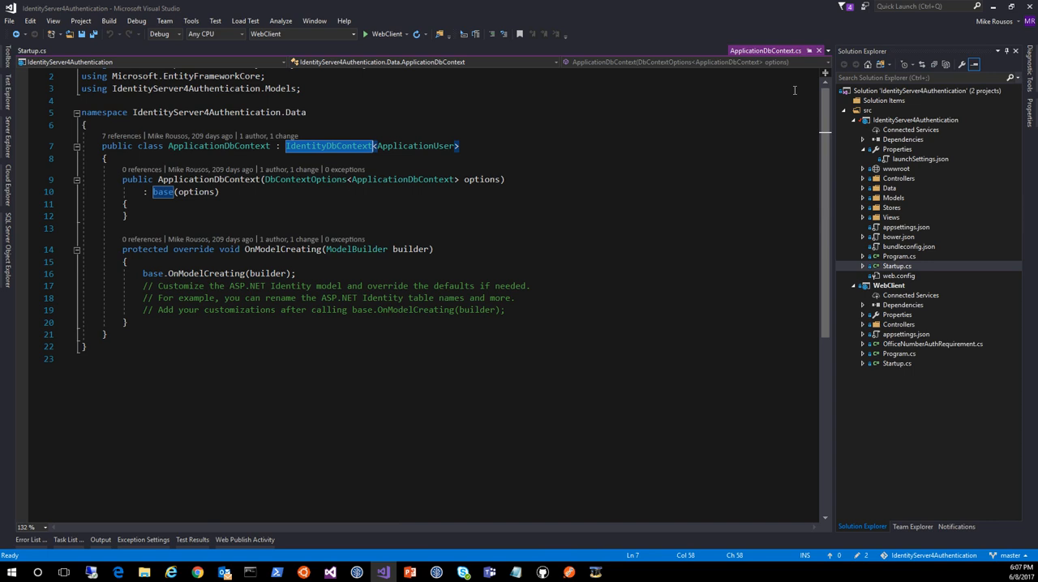
Switch back to the Startup.cs tab showing the AddDbContext and AddIdentity registrations
{"action": "left_click", "coordinate": [32, 50]}
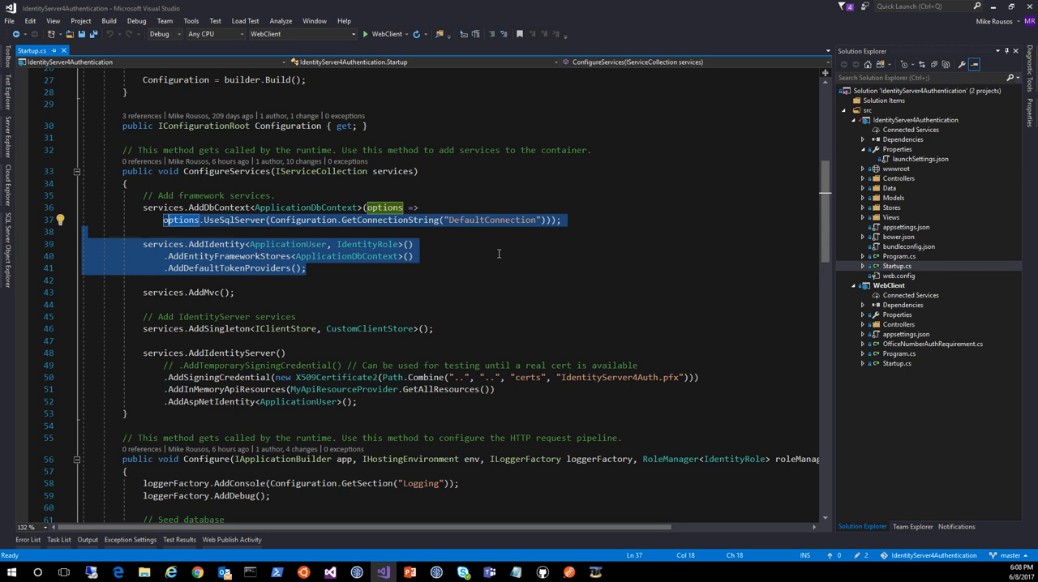
Scroll Startup.cs down to Configure, where UseIdentity precedes UseIdentityServer
{"action": "scroll", "scroll_direction": "down", "scroll_amount": 3}
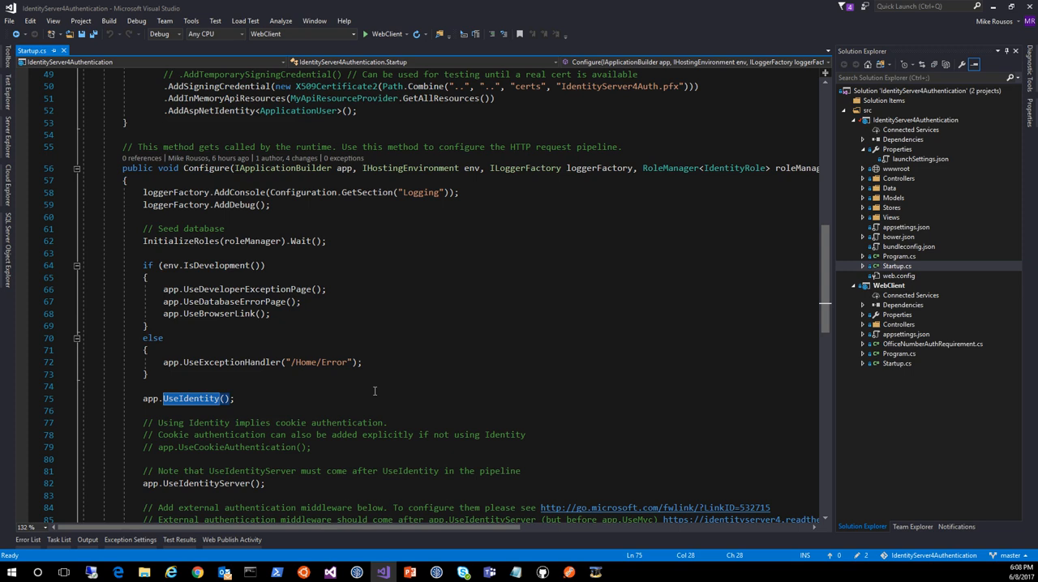
{"action": "scroll", "scroll_direction": "down", "scroll_amount": 3}
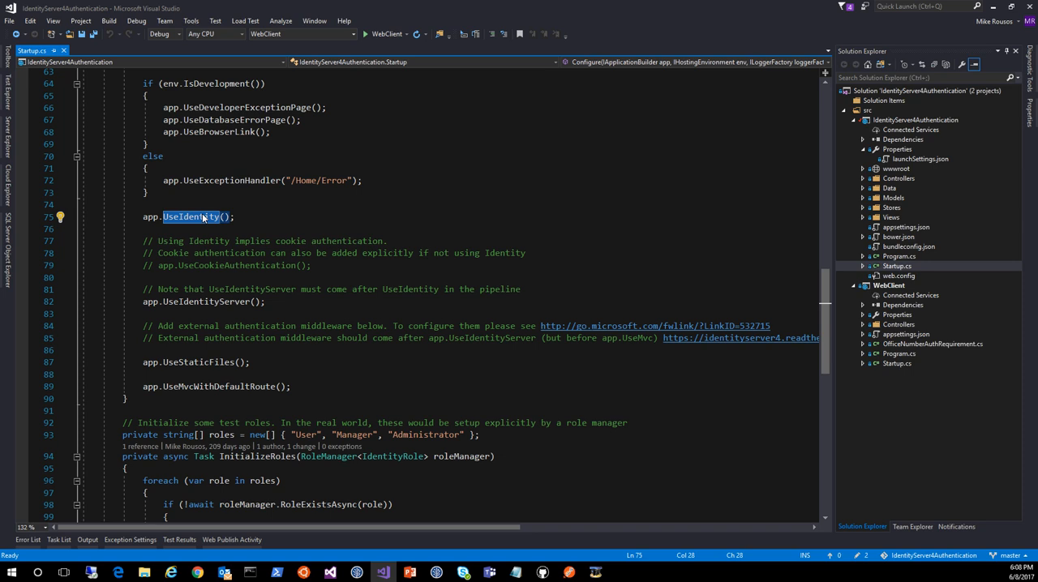
{"action": "mouse_move", "coordinate": [192, 217]}
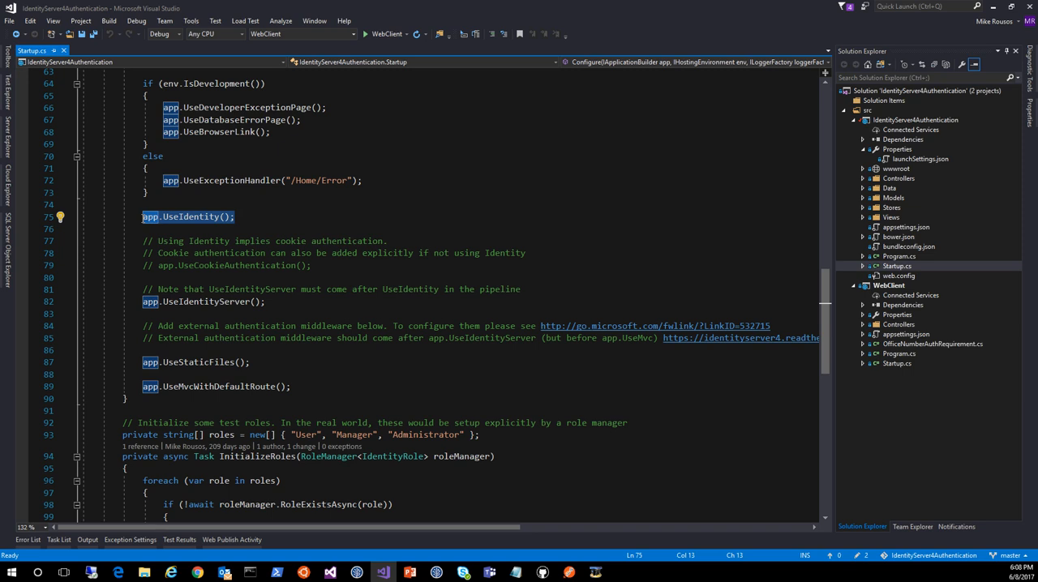
{"action": "double_click", "coordinate": [192, 217]}
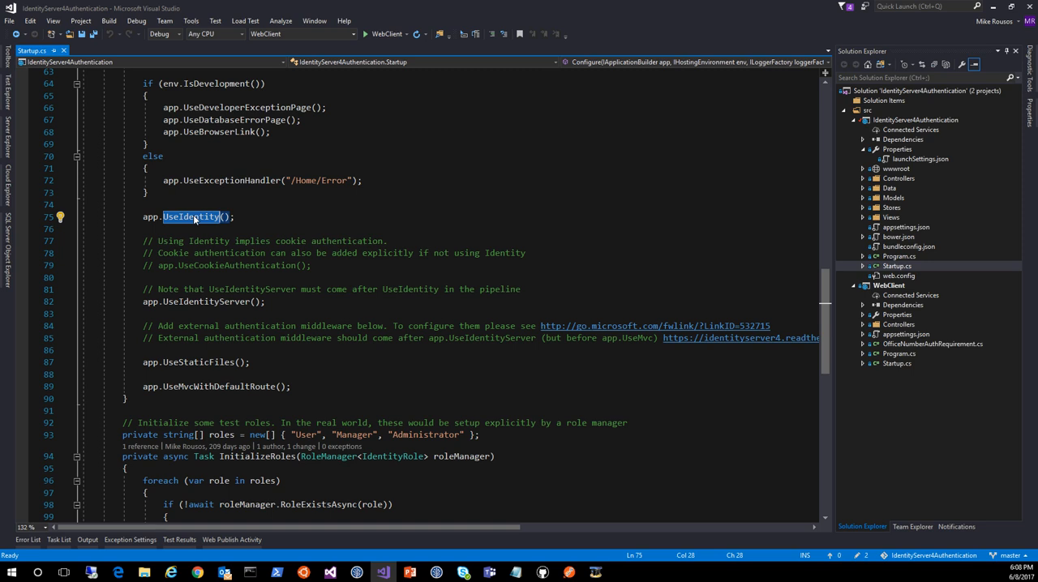
{"action": "left_click", "coordinate": [875, 178]}
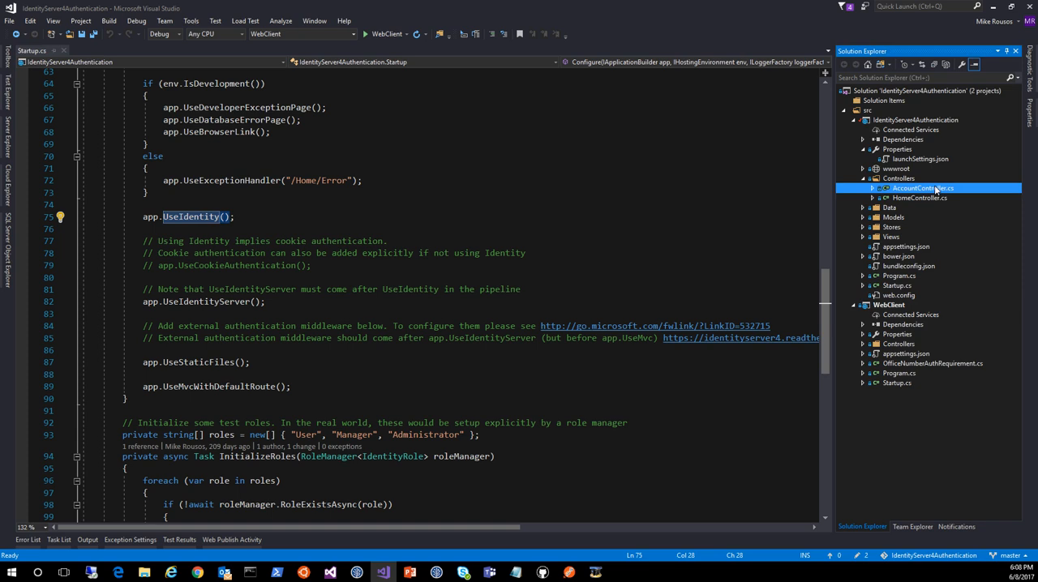
Open AccountController.cs and highlight the Register action's office number AddClaimAsync code
{"action": "double_click", "coordinate": [922, 187]}
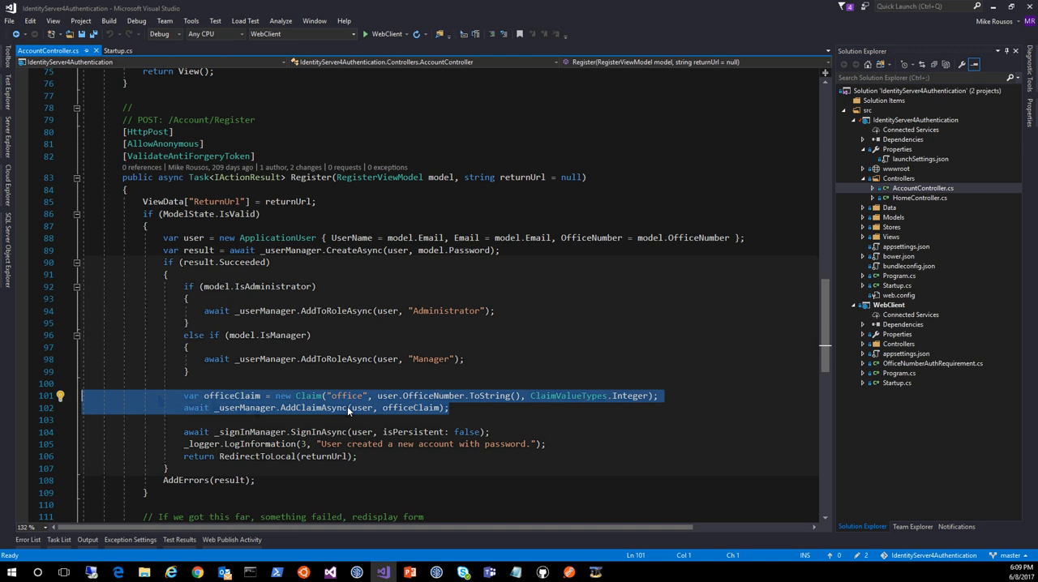
{"action": "double_click", "coordinate": [346, 396]}
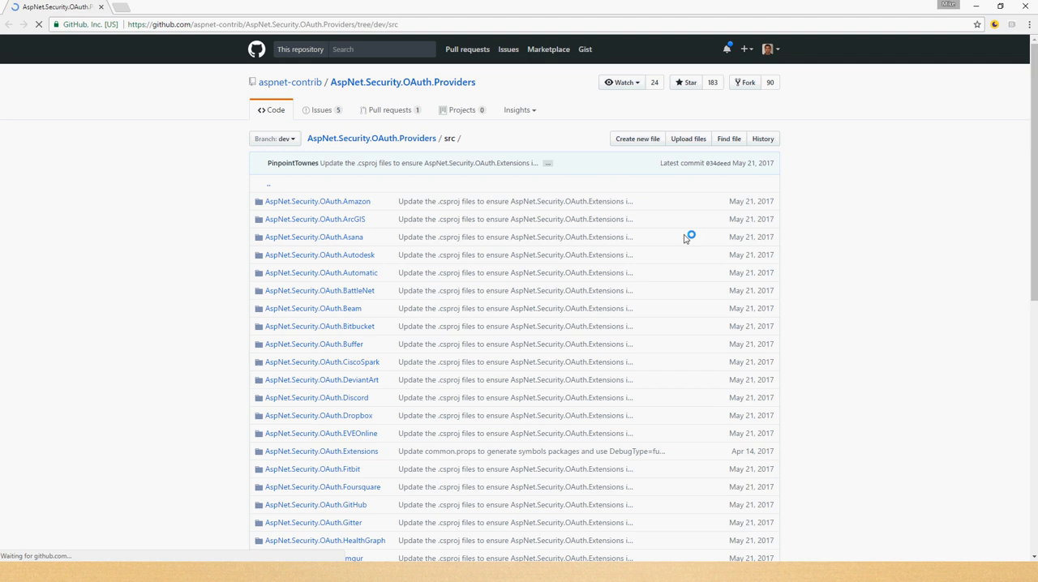
Scroll through the AspNet.Security.OAuth.Providers src folder listing provider packages
{"action": "scroll", "scroll_direction": "down", "scroll_amount": 3}
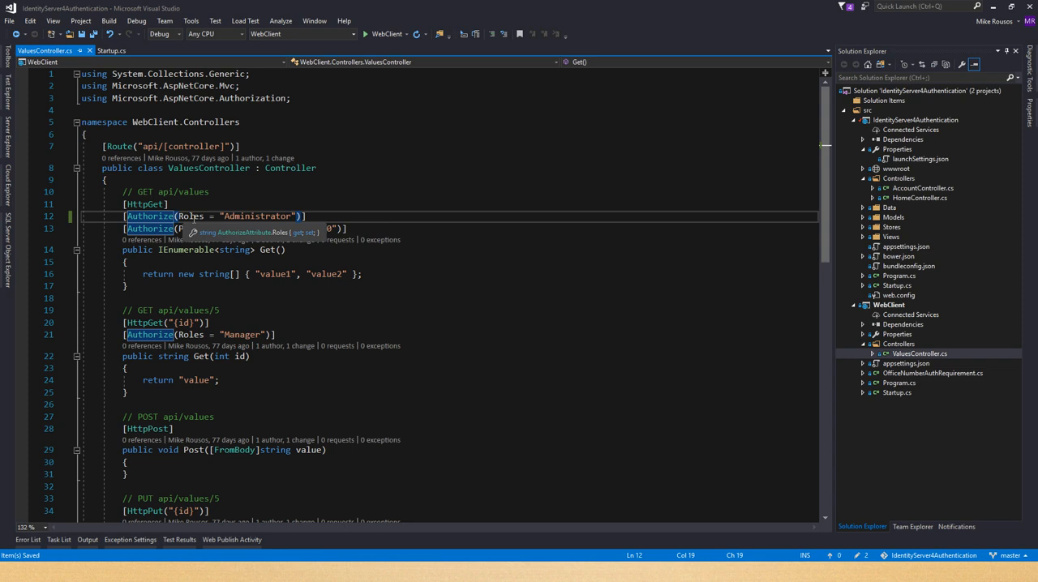
Highlight the Authorize attribute requiring the Administrator role in ValuesController
{"action": "double_click", "coordinate": [256, 215]}
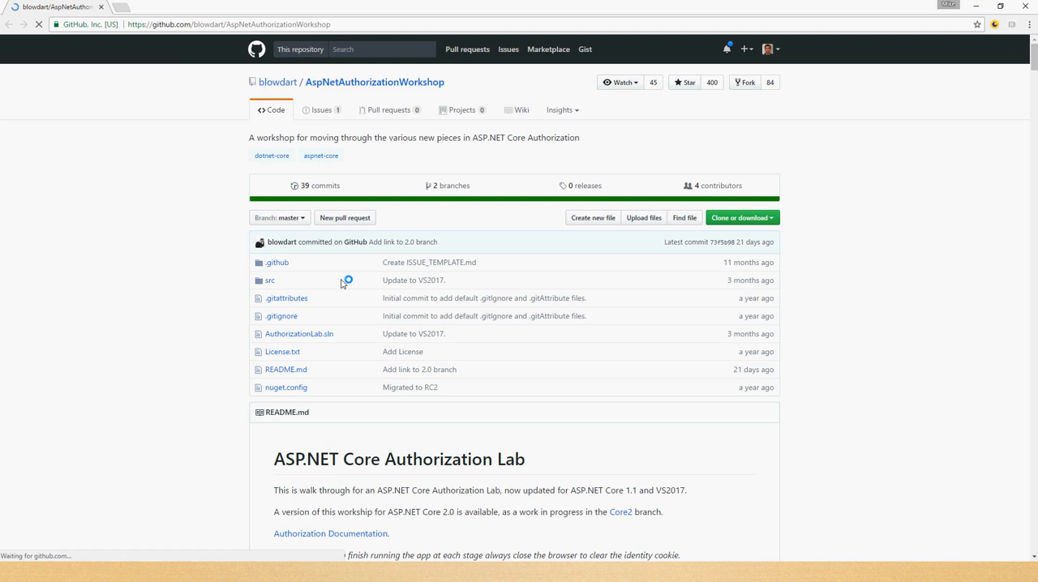
Scroll down the AspNetAuthorizationWorkshop repository README
{"action": "scroll", "scroll_direction": "down", "scroll_amount": 3}
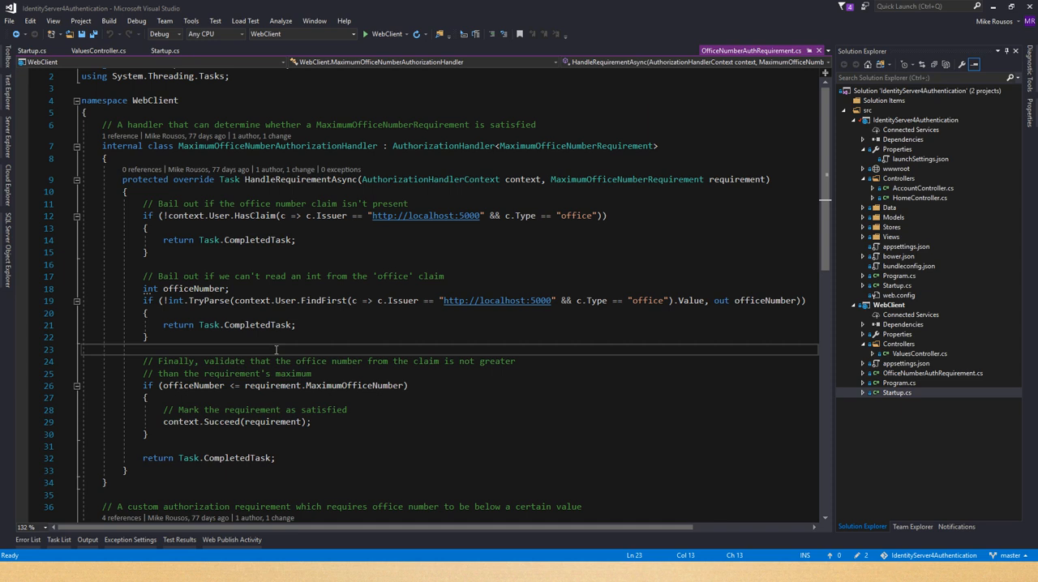
Scroll through MaximumOfficeNumberAuthorizationHandler's HandleRequirementAsync in OfficeNumberAuthRequirement.cs
{"action": "scroll", "scroll_direction": "down", "scroll_amount": 3}
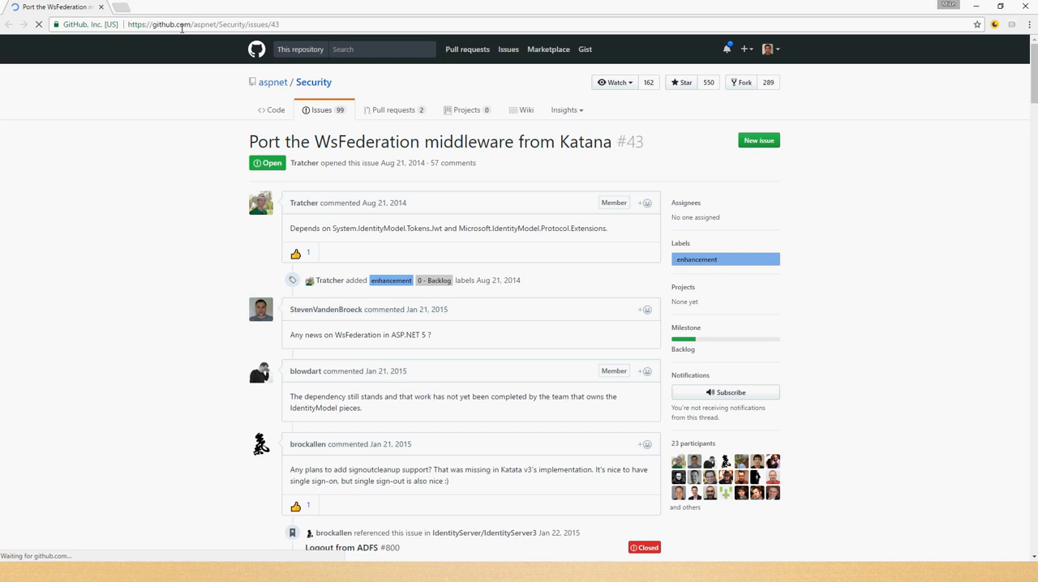
Scroll down issue #43's comment thread about porting WsFederation middleware
{"action": "scroll", "scroll_direction": "down", "scroll_amount": 3}
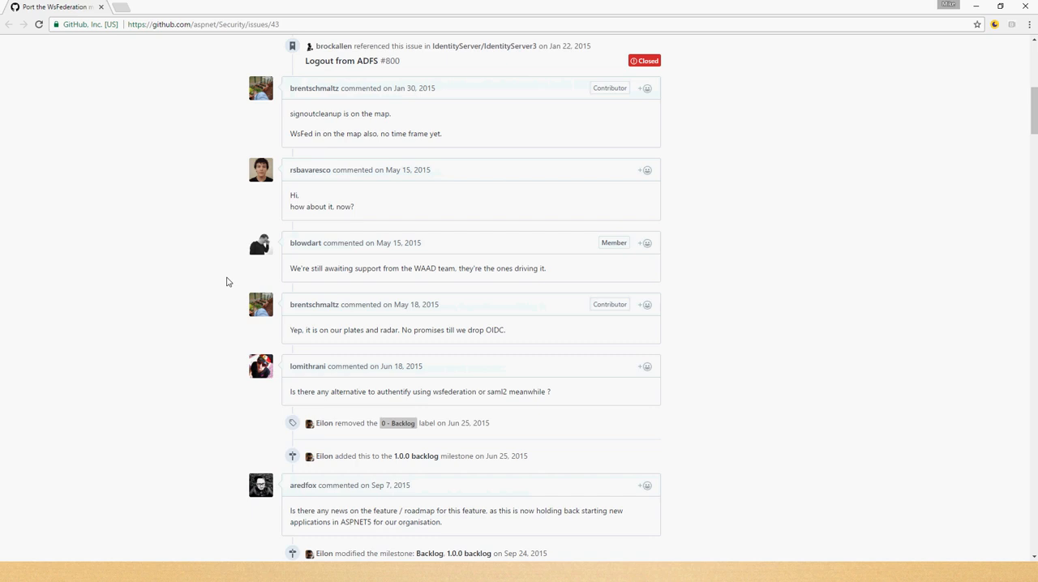